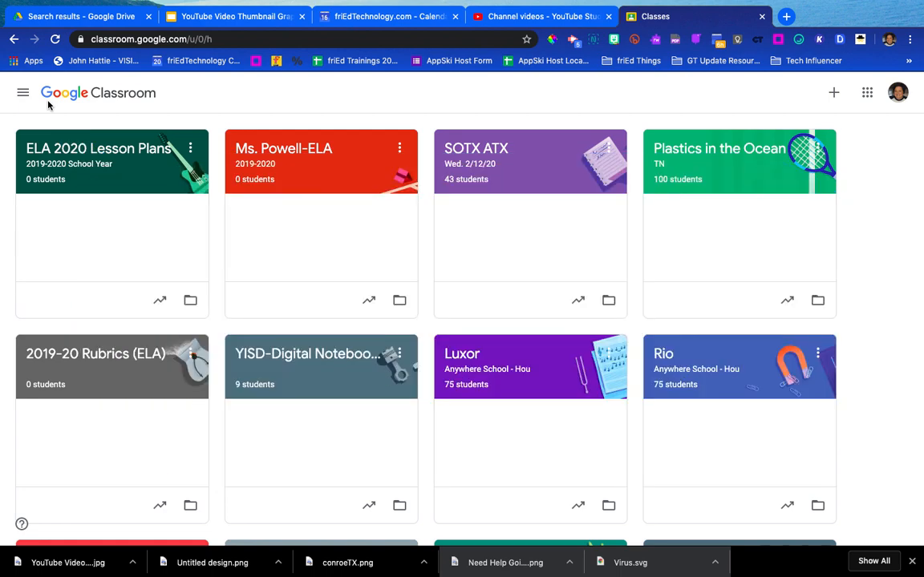
mouse_move(193, 106)
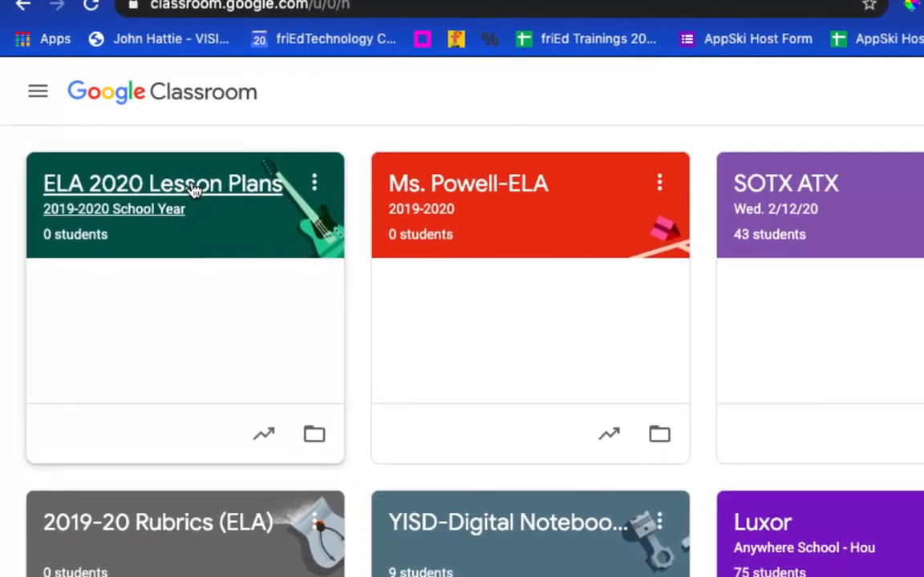
Open the ELA 2020 Lesson Plans class from the Classes page
click(163, 183)
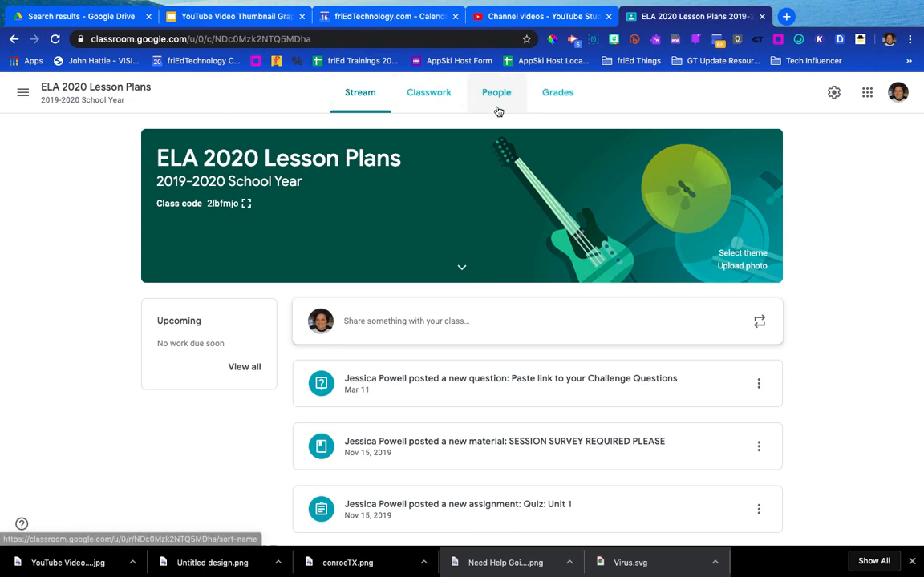
Check the class's People list, then start inviting a co-teacher
click(496, 92)
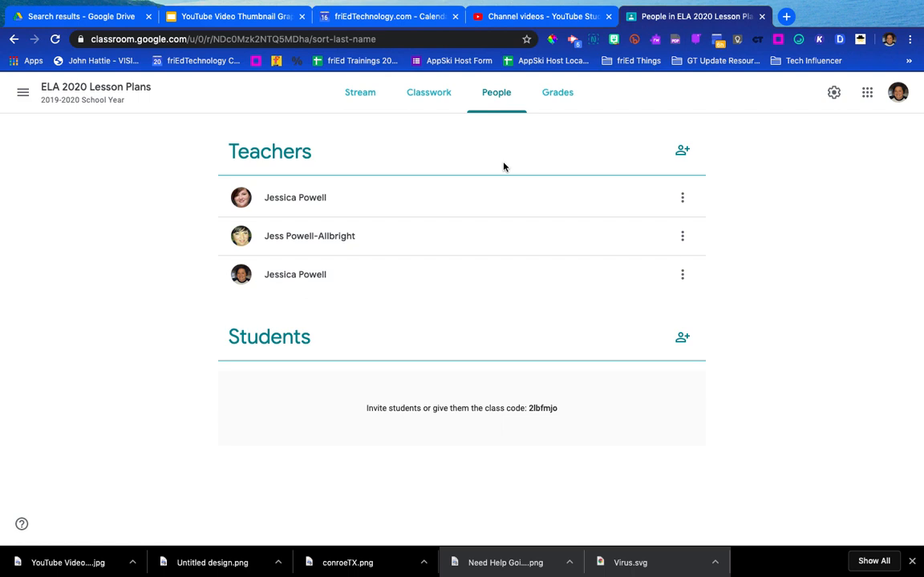
mouse_move(683, 151)
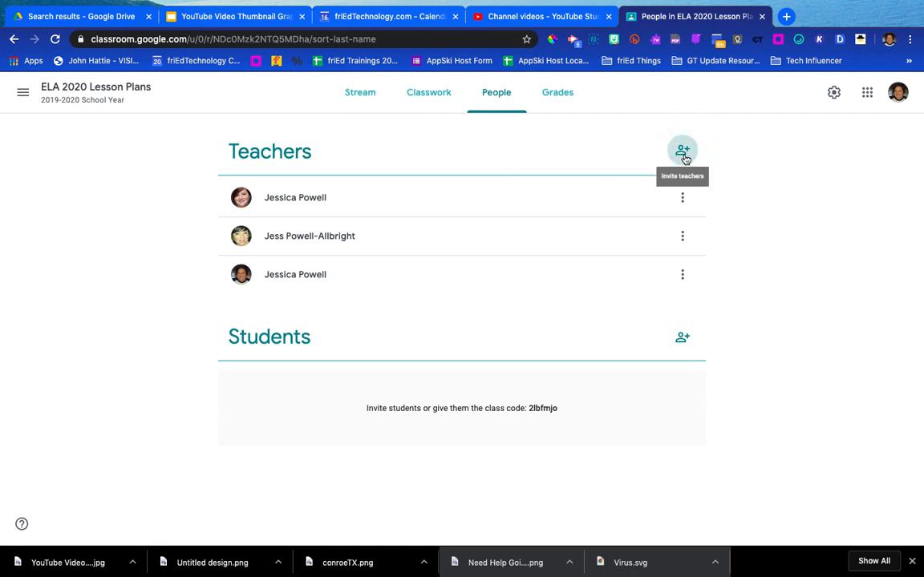
click(682, 151)
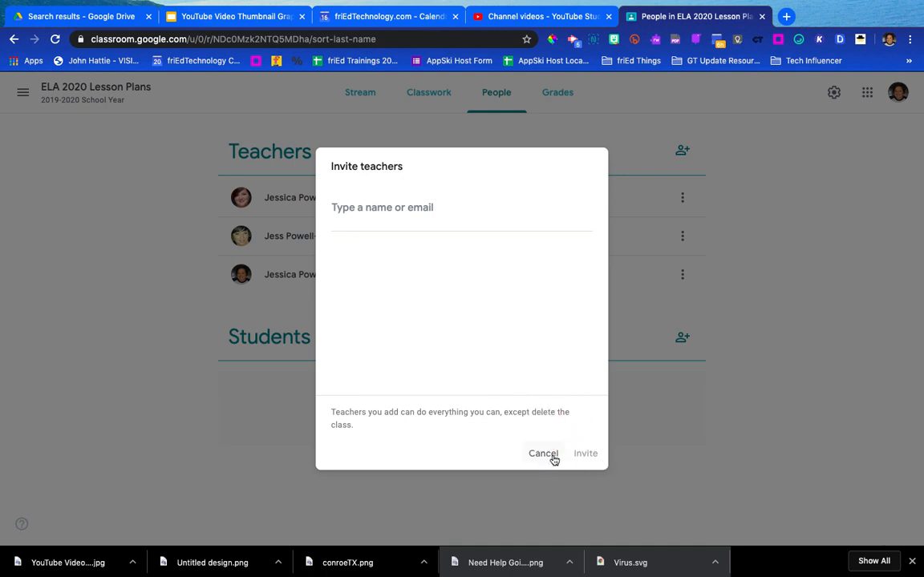
mouse_move(587, 456)
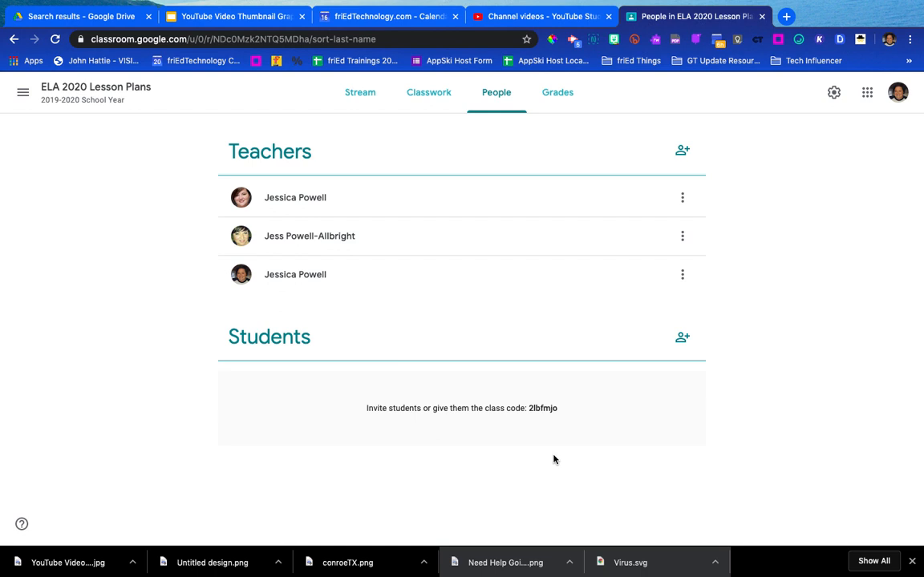
mouse_move(531, 417)
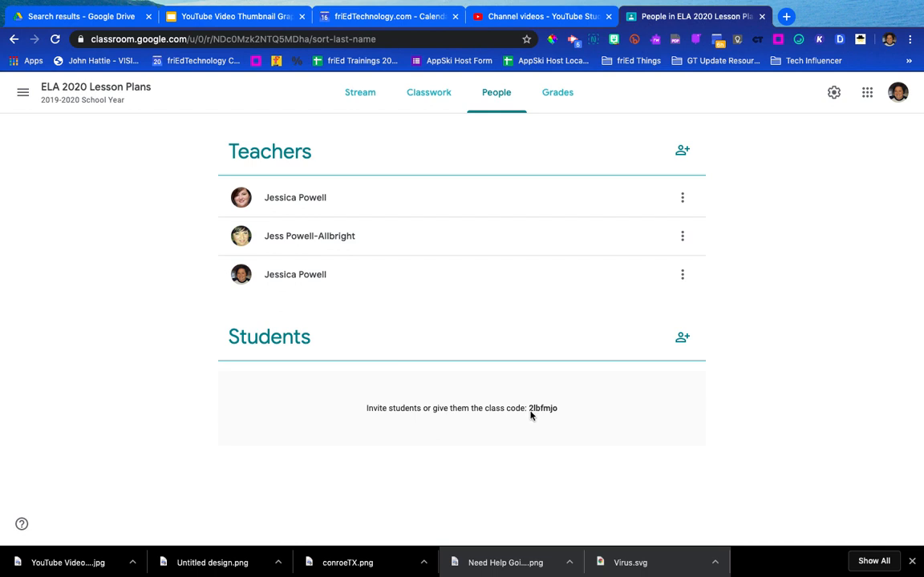
mouse_move(337, 274)
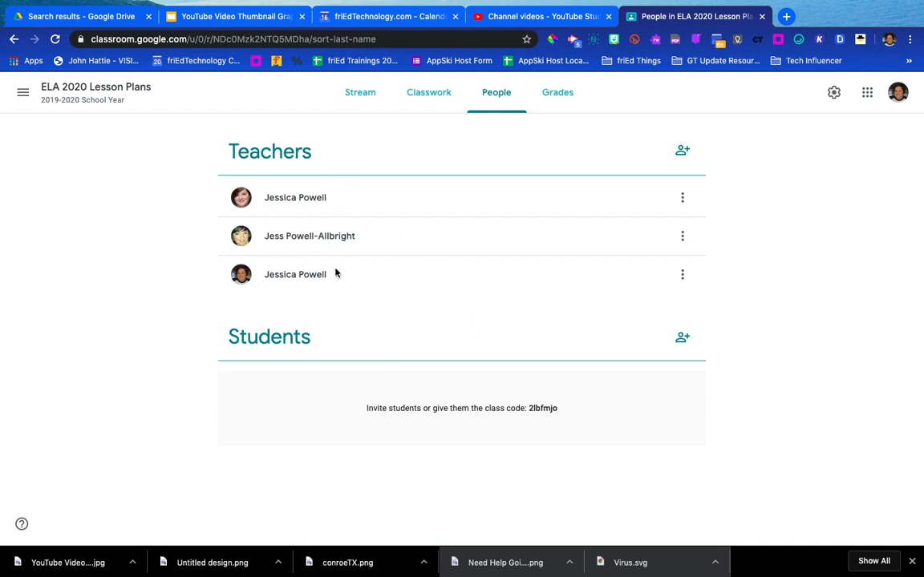
mouse_move(353, 135)
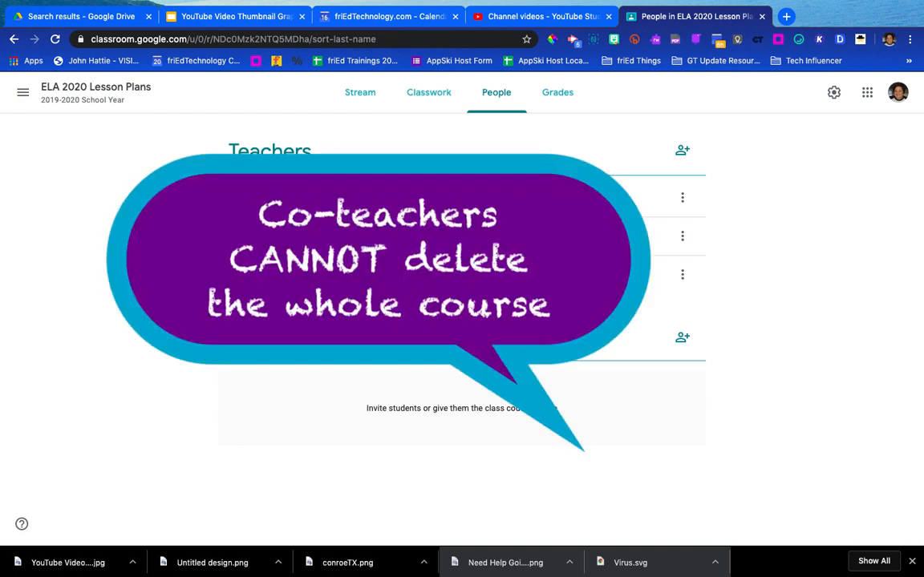
mouse_move(409, 154)
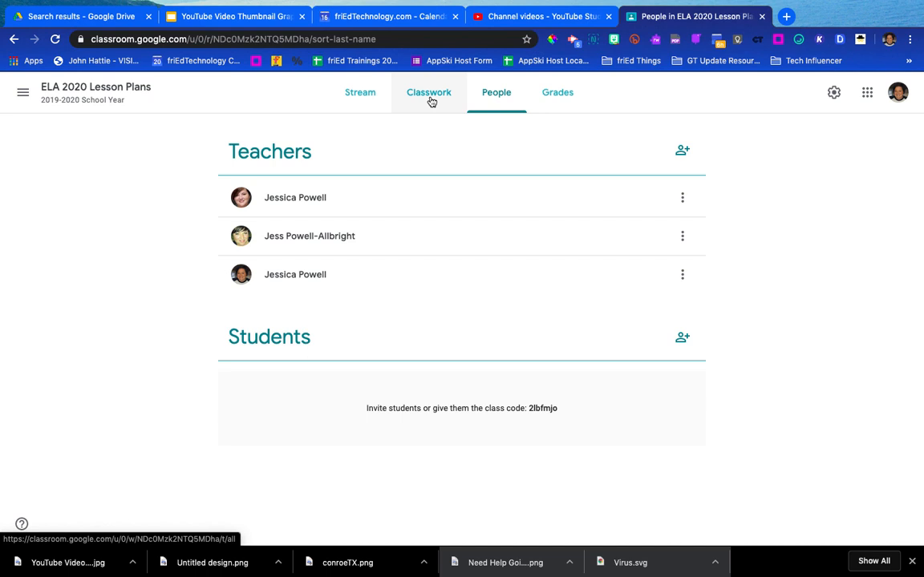
Browse the lesson plan class's Classwork and Create menu, then return to all classes
click(429, 92)
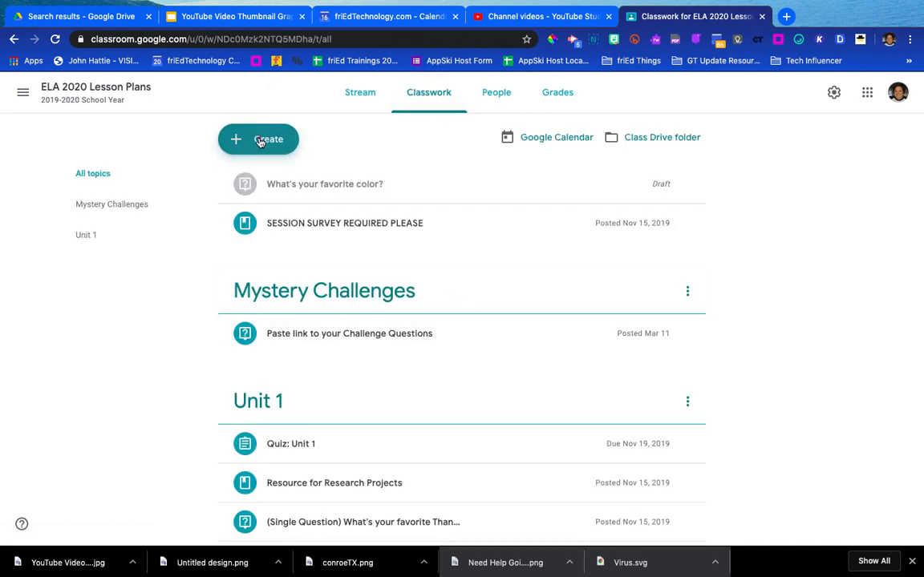
click(259, 138)
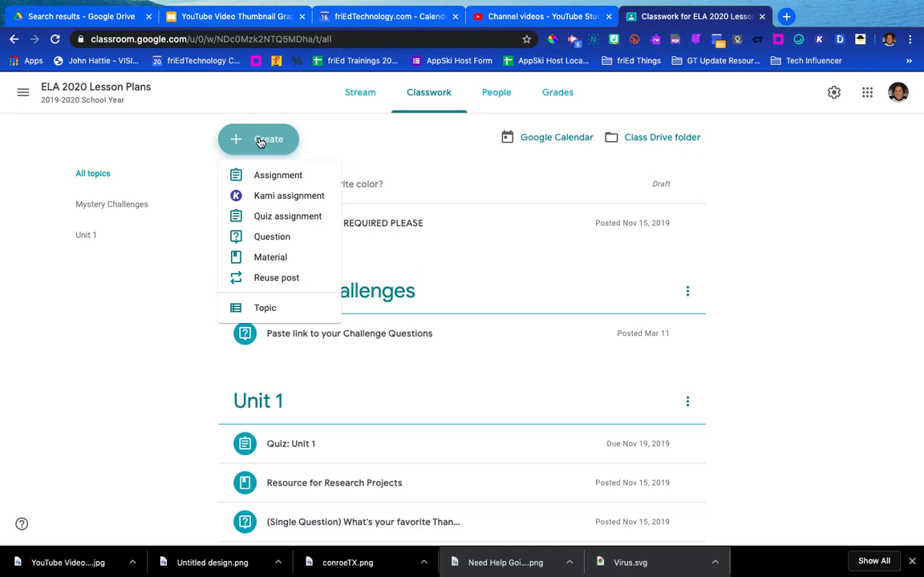
click(761, 237)
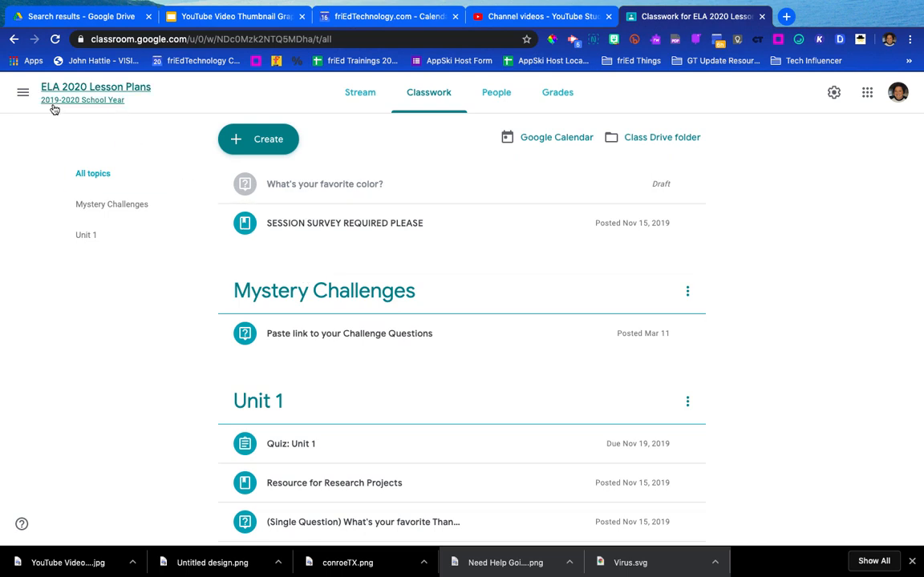
click(28, 95)
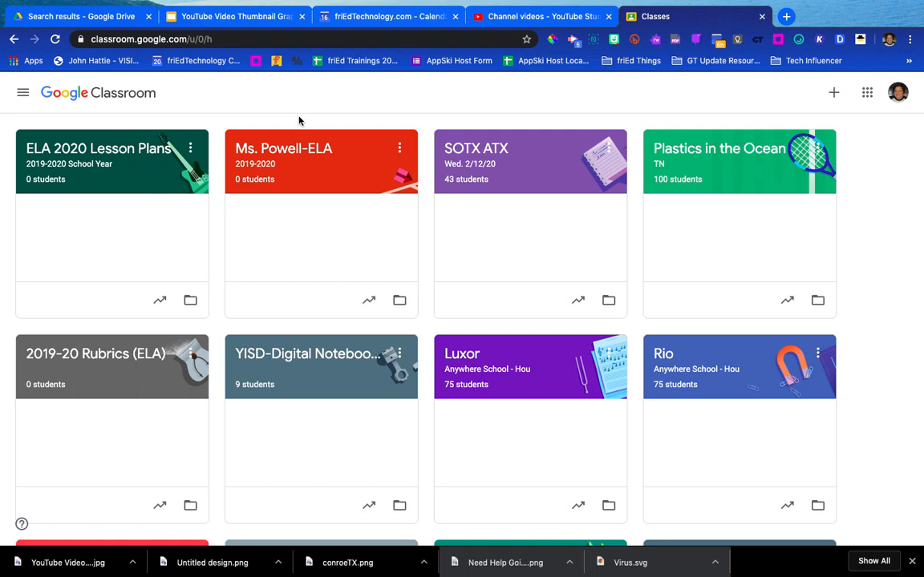
mouse_move(301, 151)
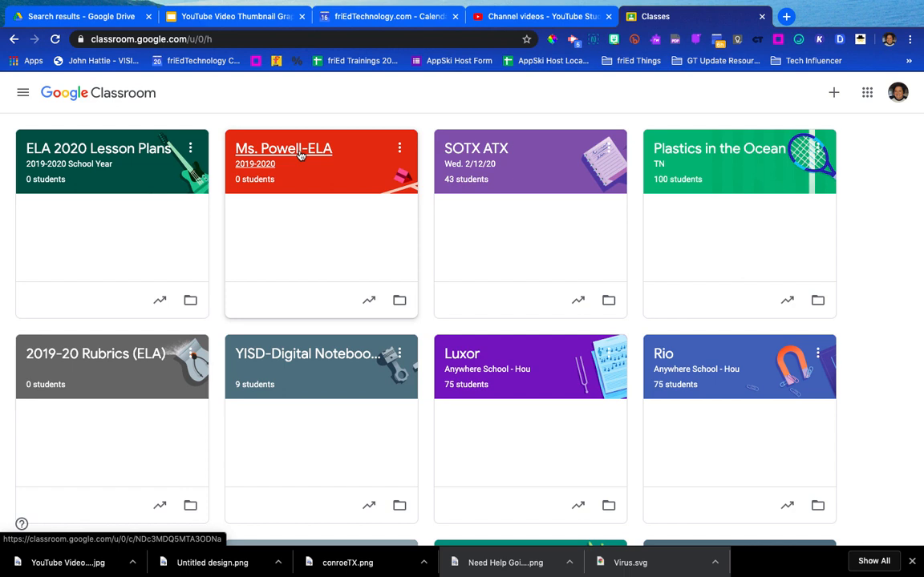
Show the Ms. Powell-ELA class's Classwork page and its list of new-post types
click(284, 149)
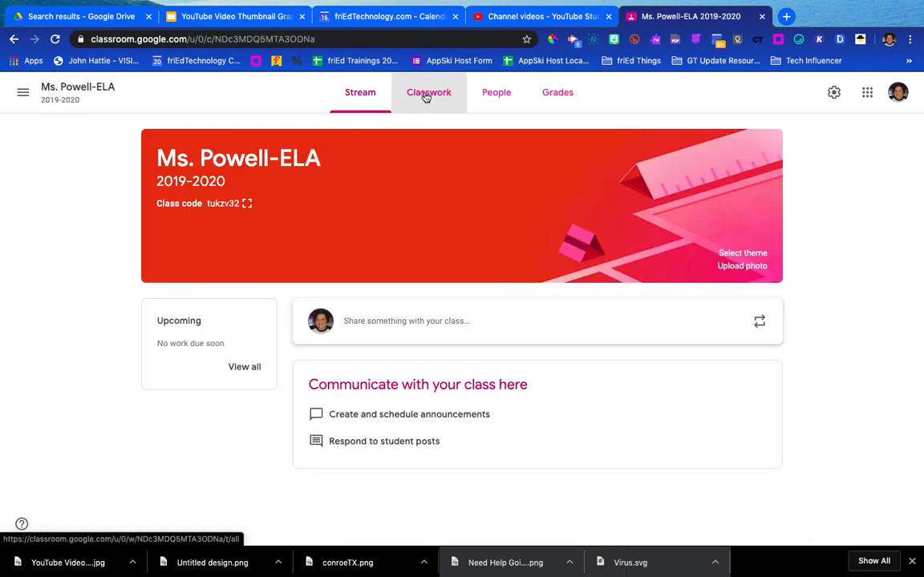
click(428, 92)
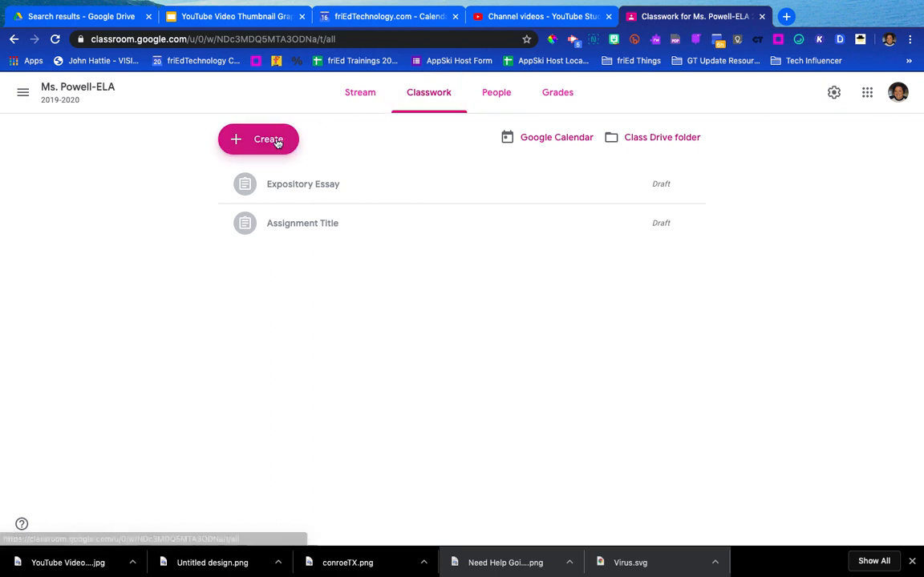
click(258, 139)
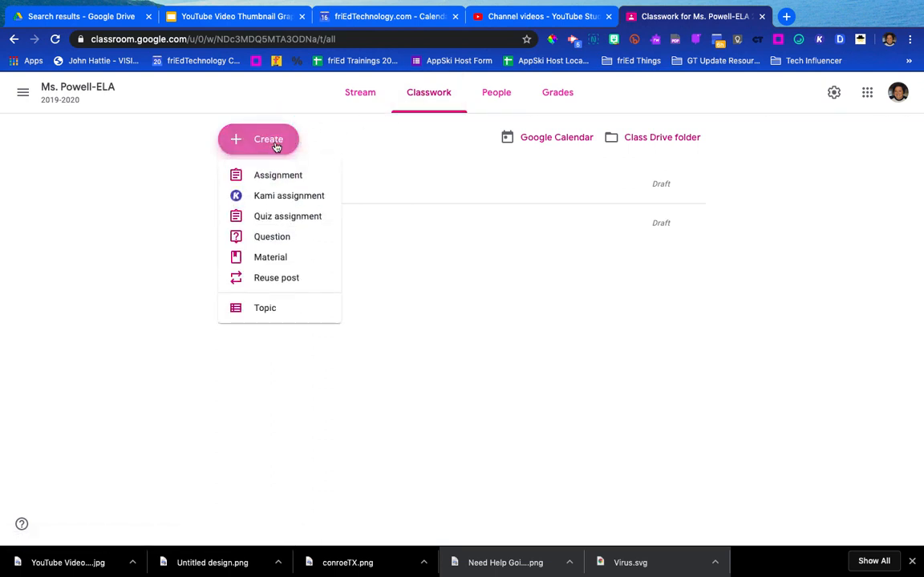
mouse_move(259, 262)
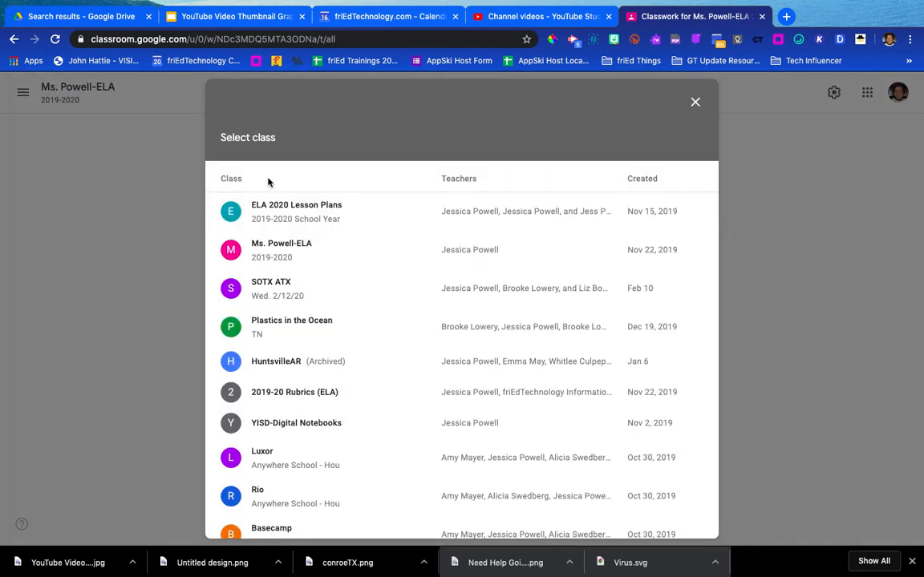
mouse_move(240, 137)
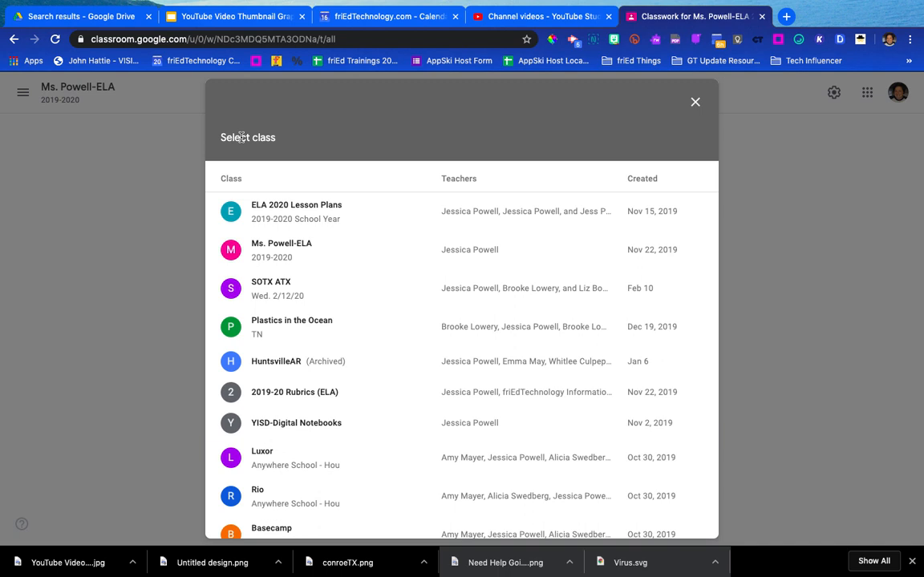
mouse_move(295, 219)
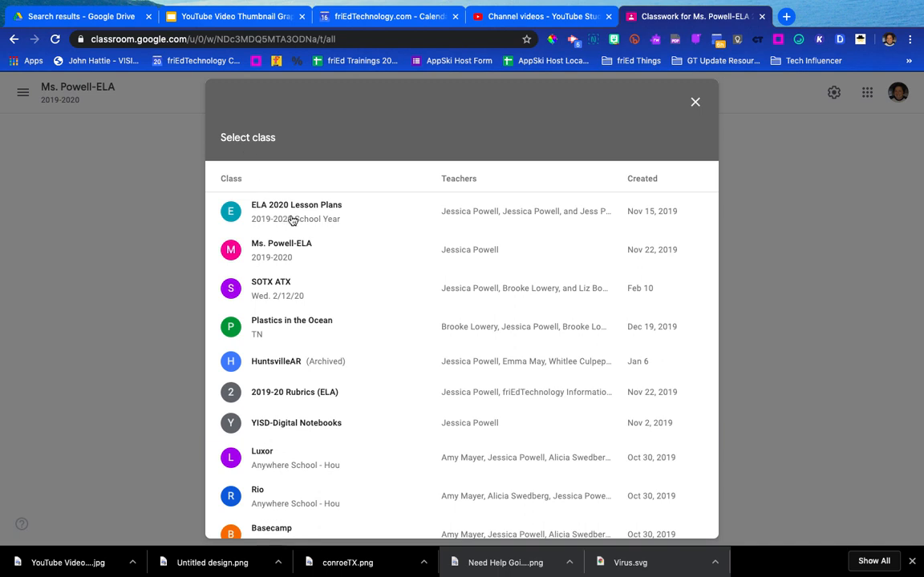
Reuse Quiz: Unit 1 from ELA 2020 Lesson Plans, creating new attachment copies
click(296, 212)
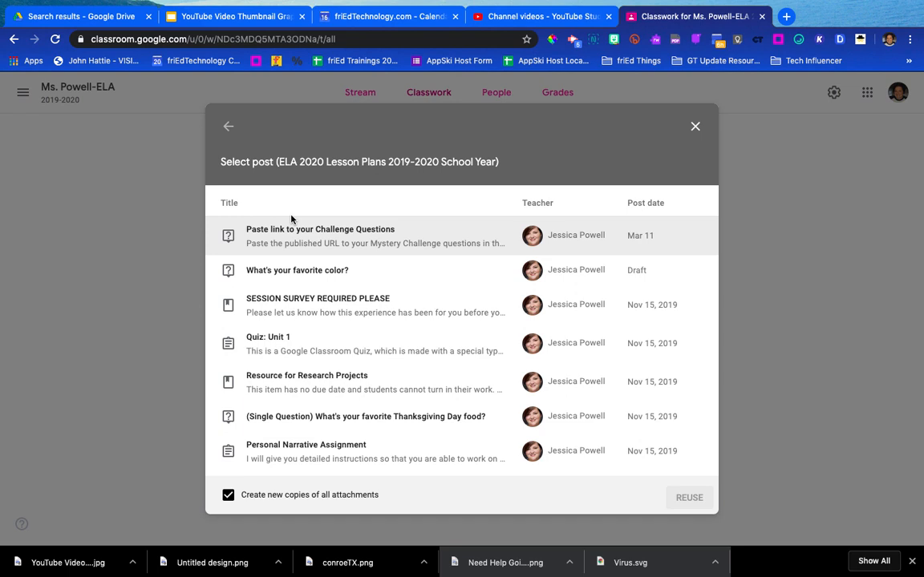
mouse_move(281, 345)
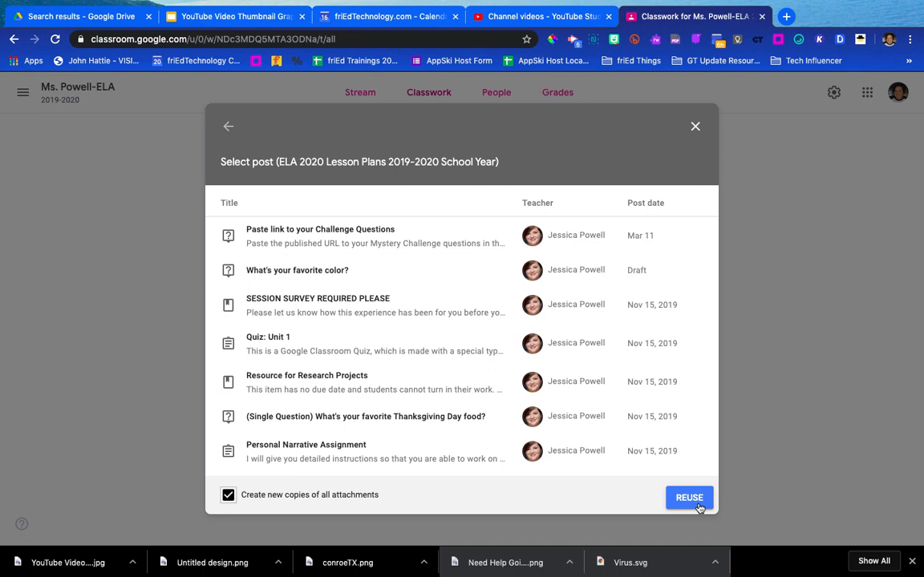
click(688, 498)
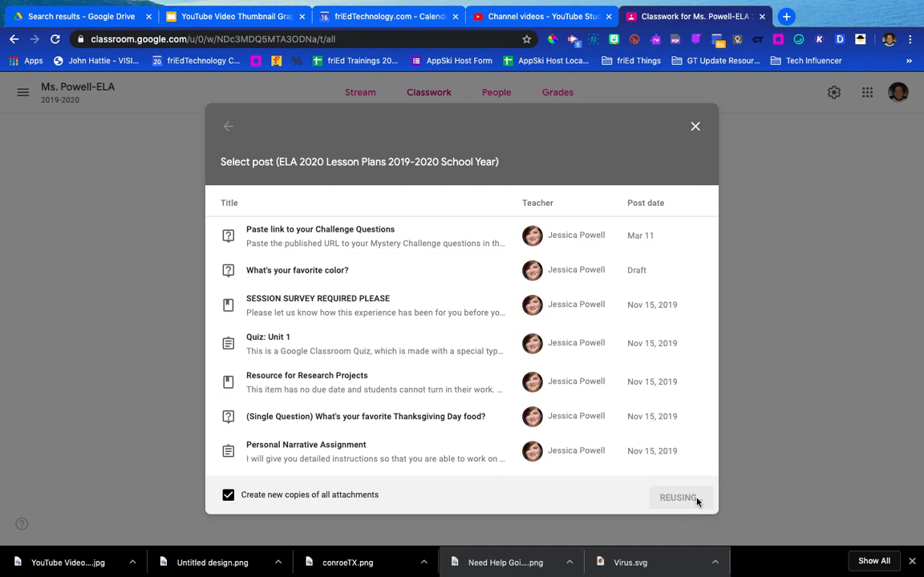
click(268, 337)
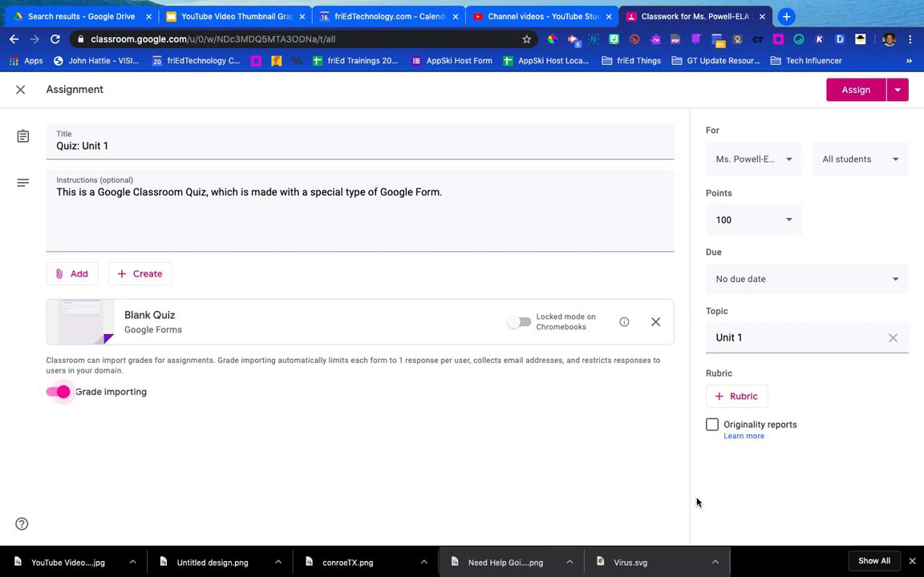
mouse_move(564, 436)
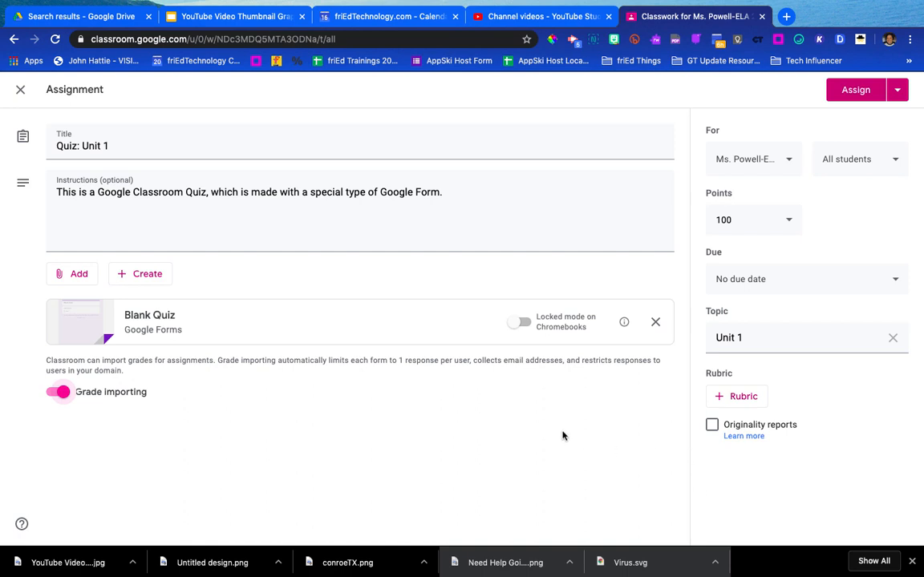